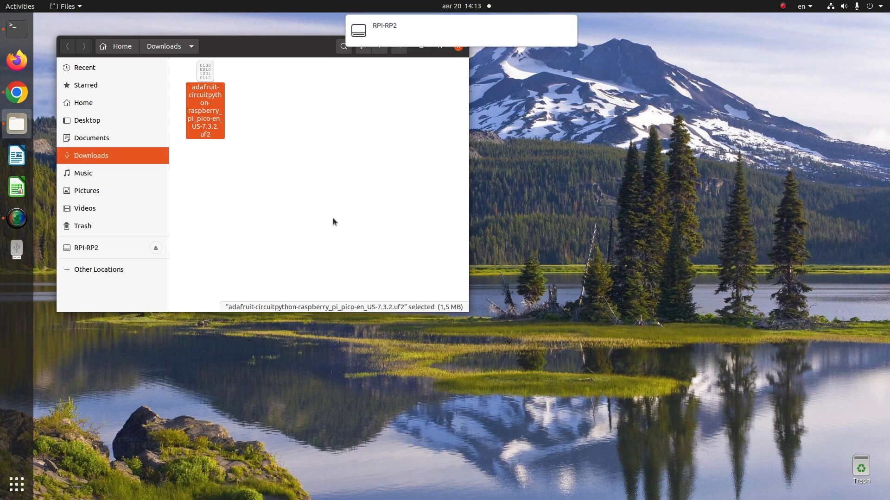
- Copy the adafruit-circuitpython UF2 onto the RPI-RP2 drive so it remounts as CIRCUITPY
left_click(86, 248)
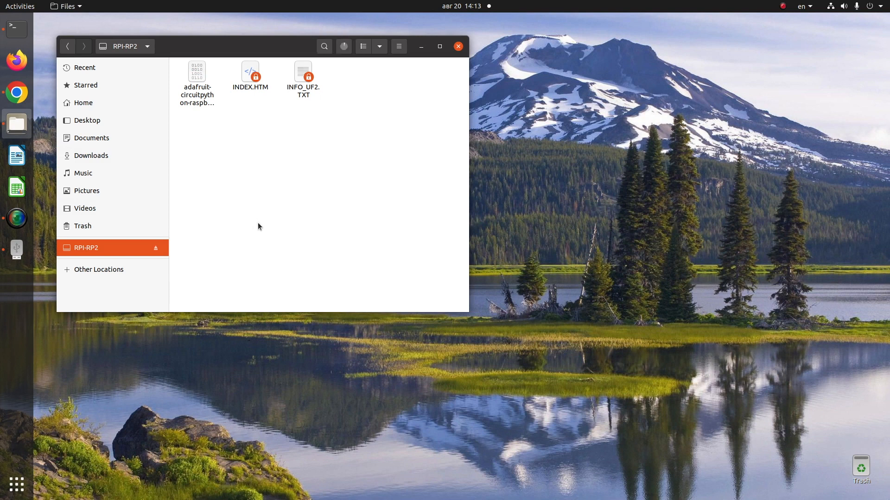
left_click(83, 103)
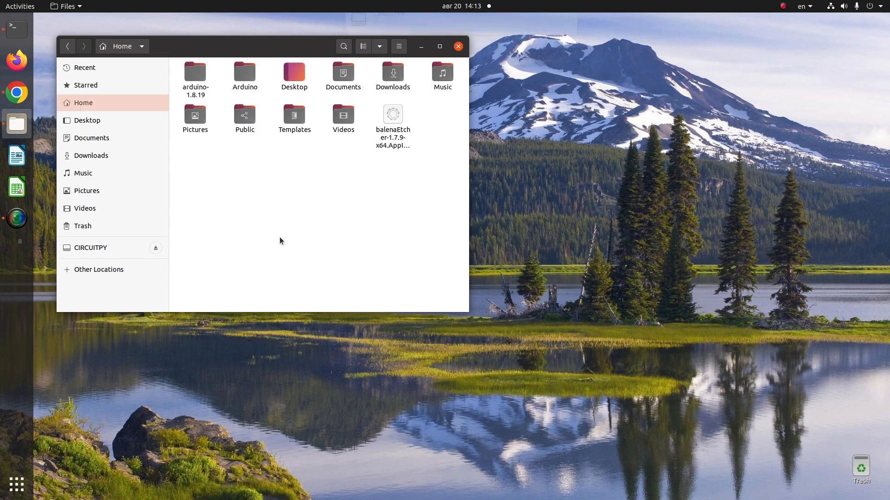
left_click(90, 248)
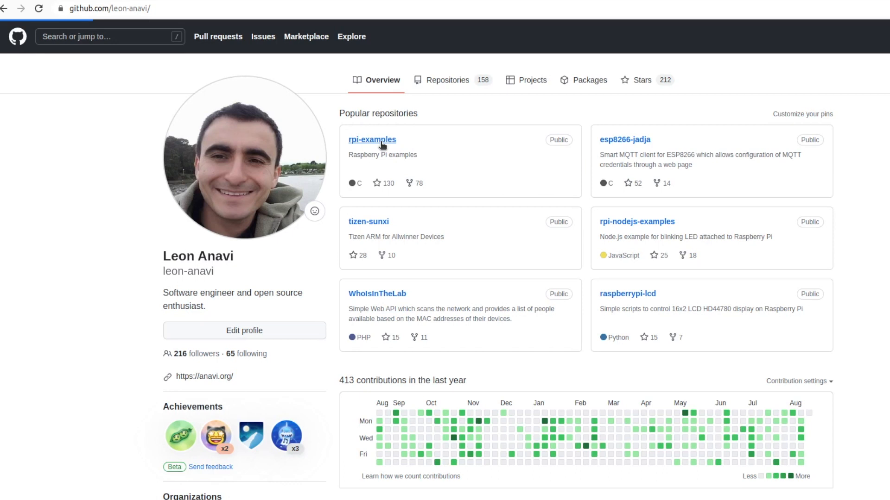
- Browse rpi-examples to MaPIE-LoRa-RP2040/circuitpython, check the lib folder, and open code.py
left_click(371, 140)
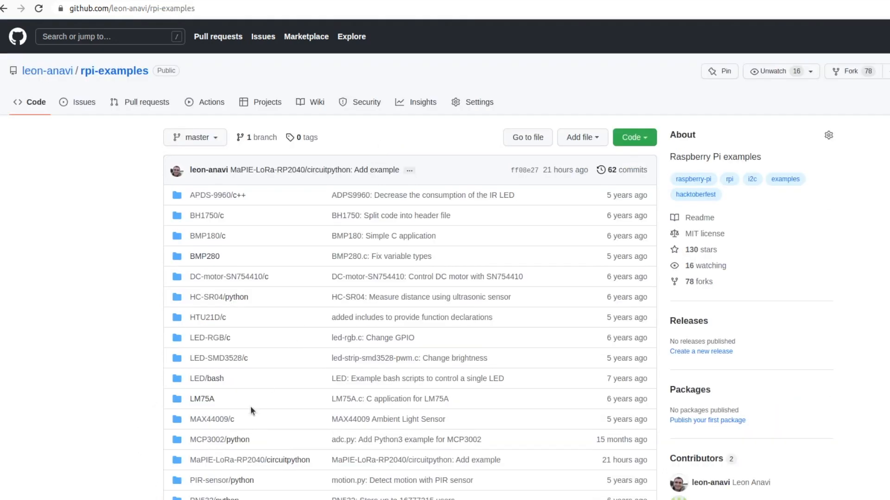
mouse_move(250, 459)
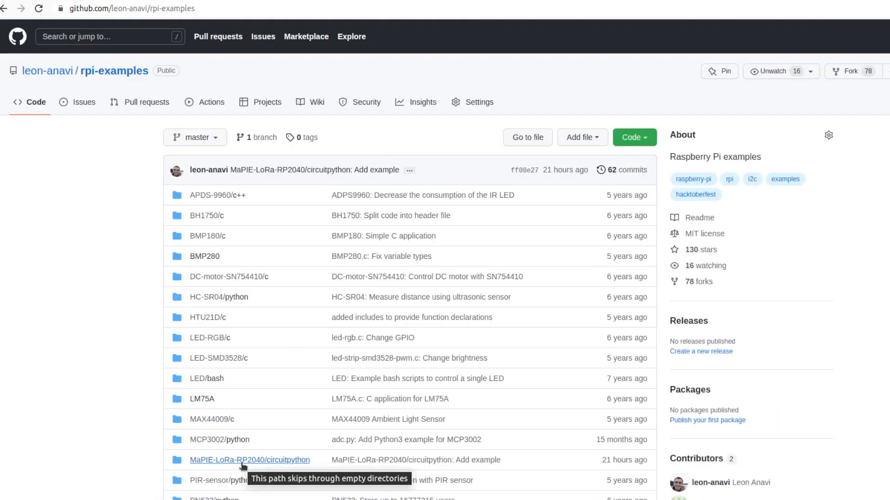
left_click(249, 460)
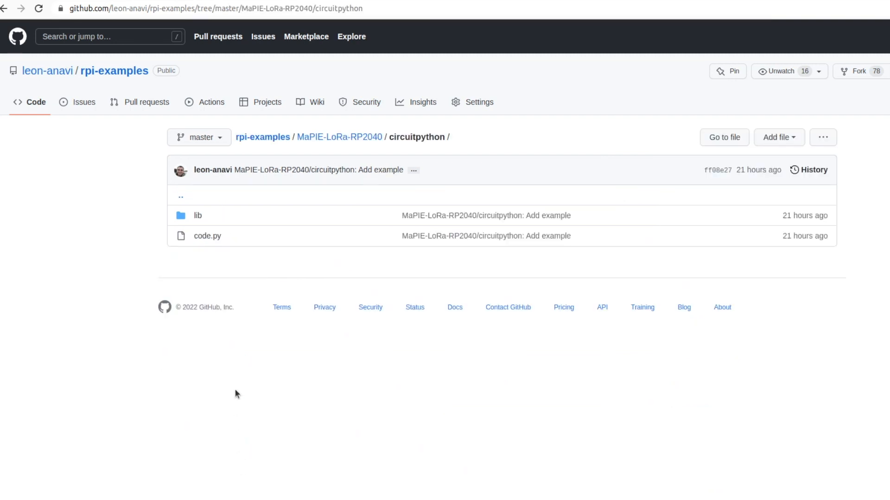
mouse_move(390, 137)
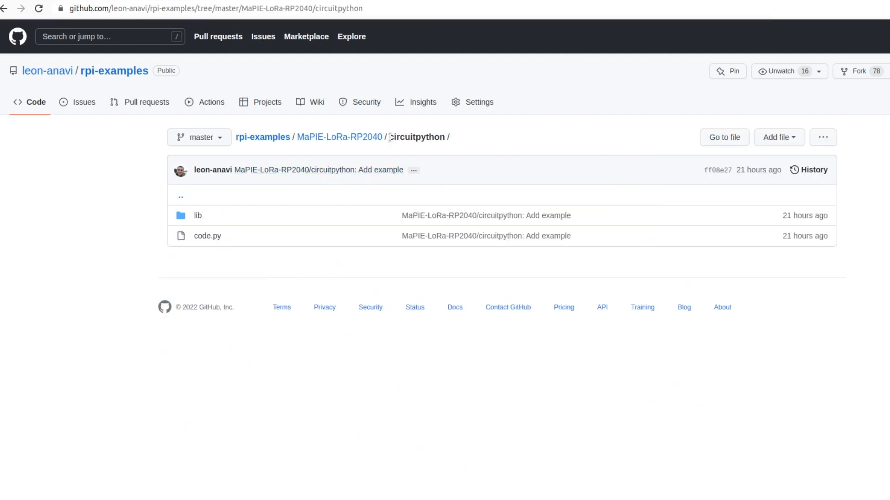
mouse_move(207, 235)
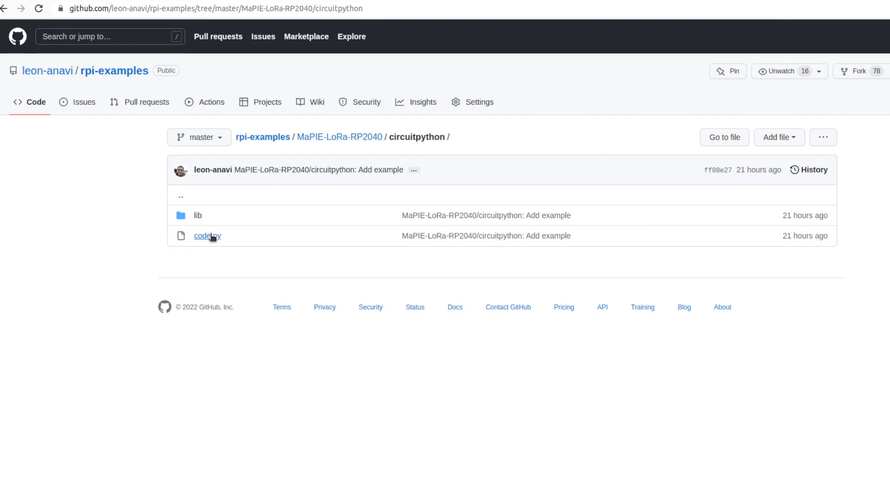
left_click(197, 215)
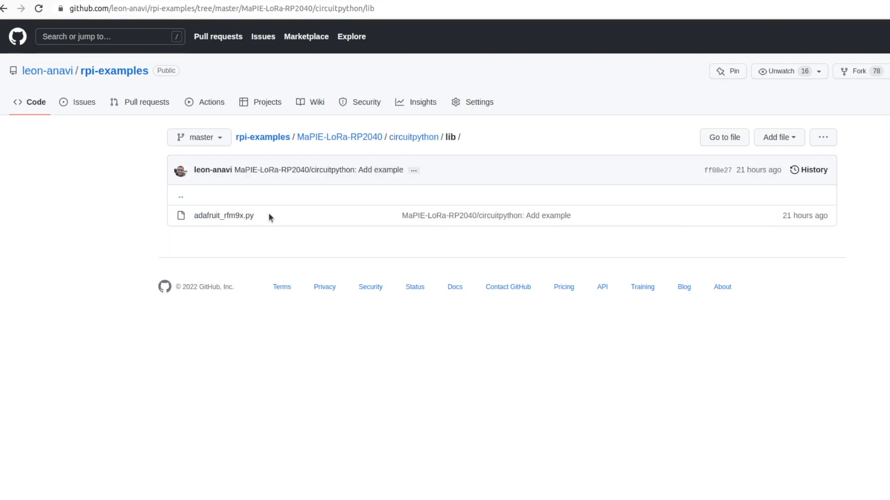
mouse_move(379, 148)
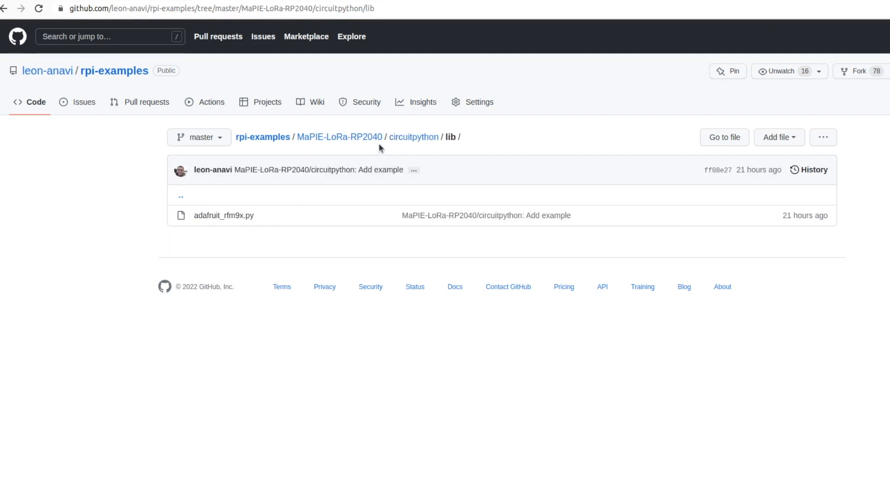
left_click(413, 136)
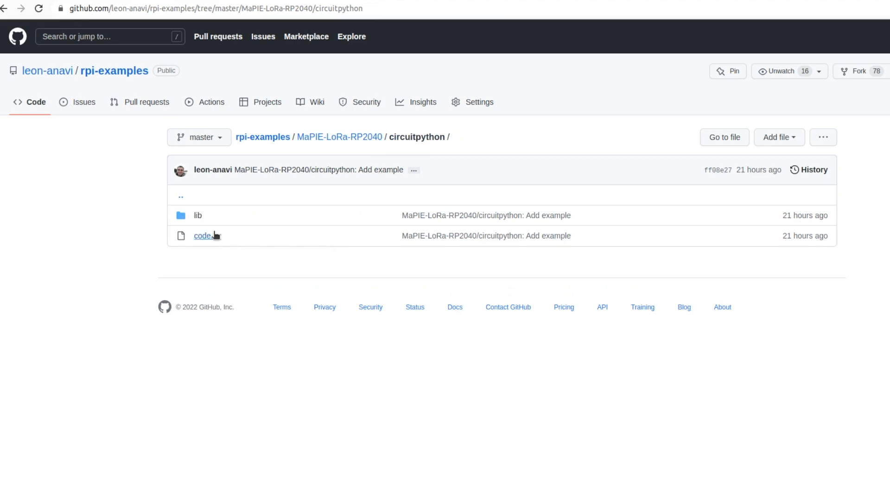
left_click(203, 236)
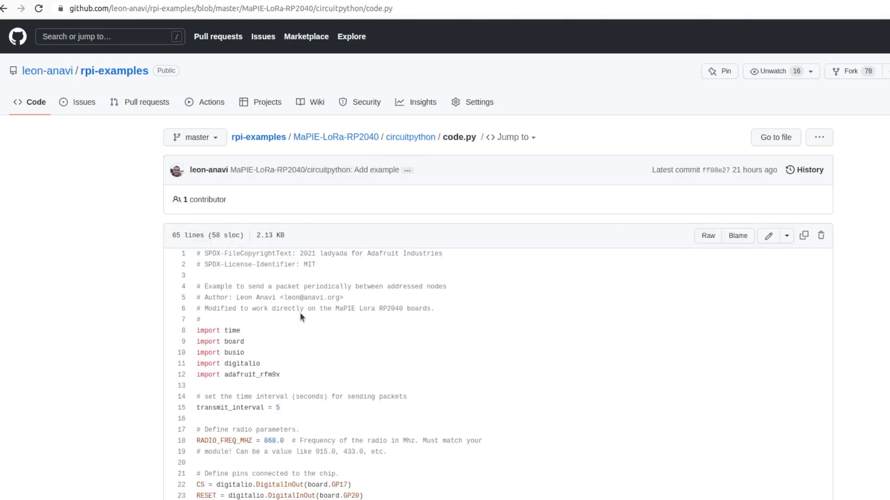
scroll("down", 3)
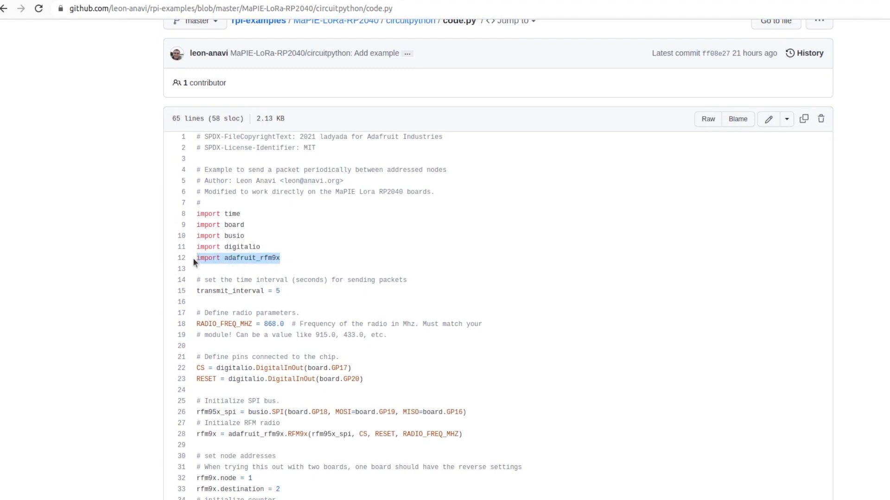
mouse_move(289, 296)
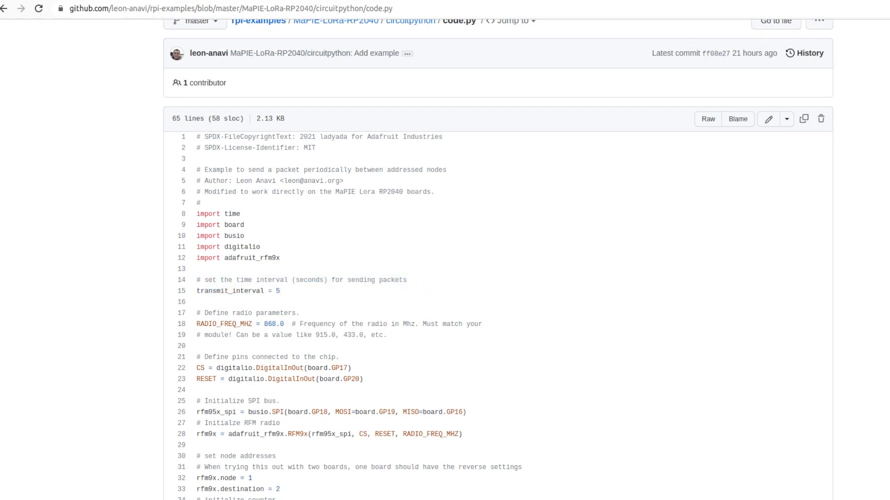
scroll("down", 3)
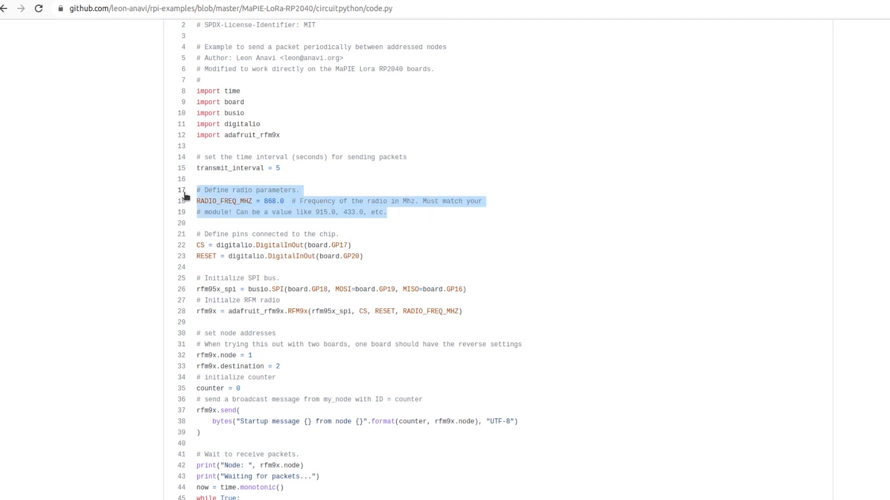
left_click(356, 272)
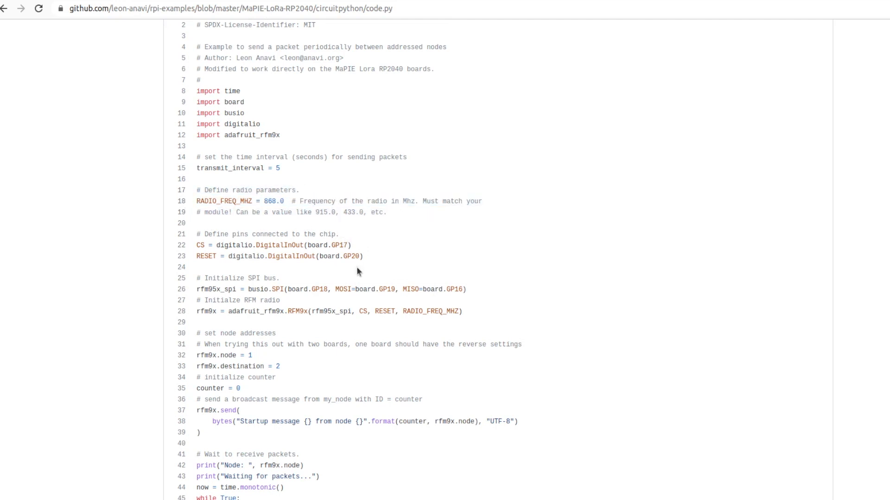
scroll("down", 3)
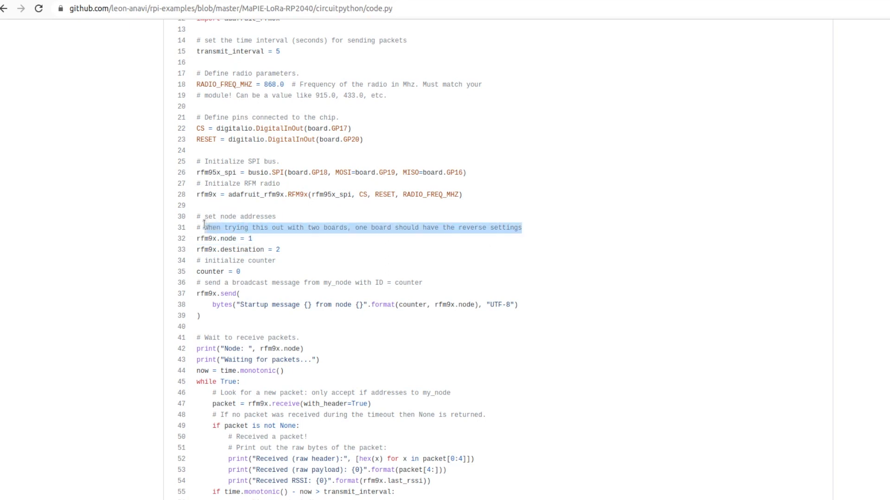
left_click(273, 243)
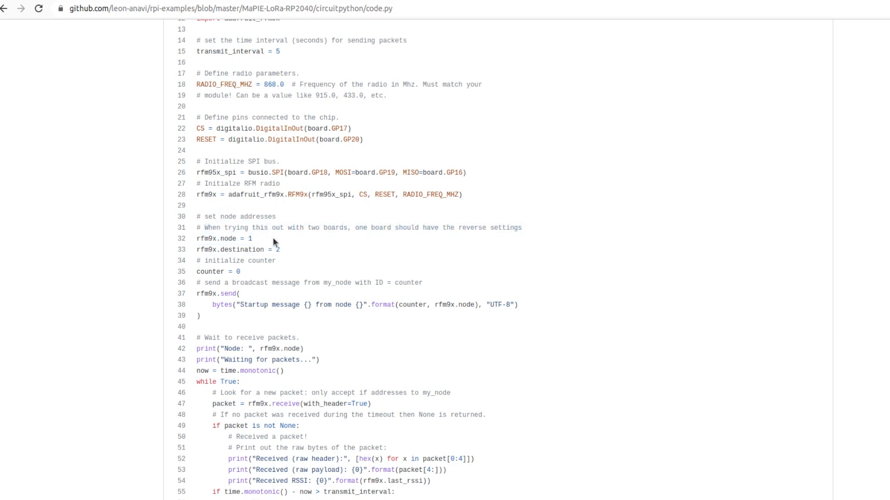
scroll("down", 3)
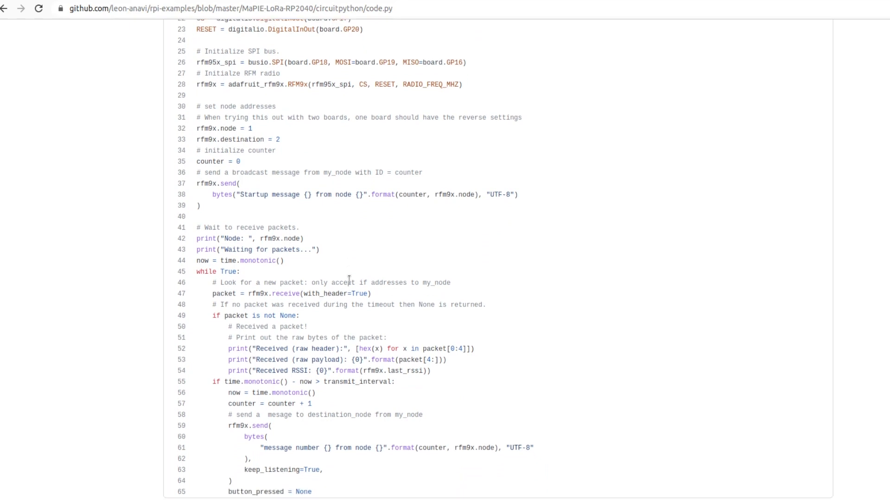
scroll("up", 3)
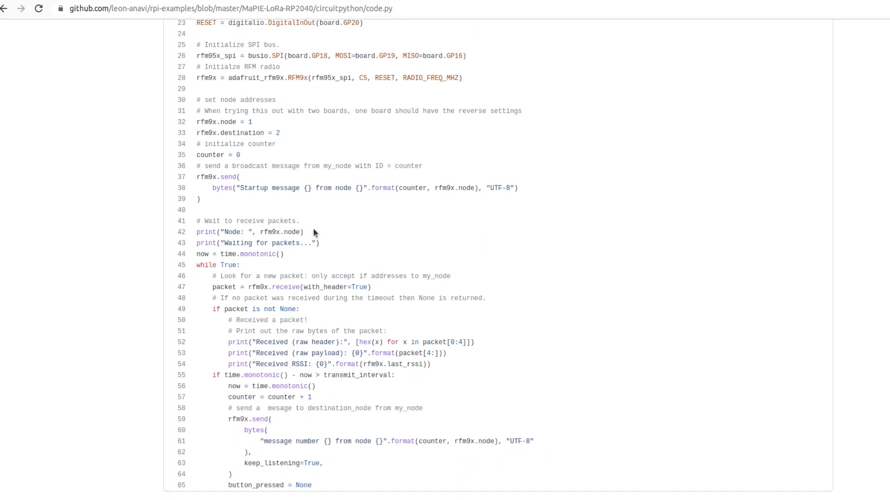
left_click(182, 166)
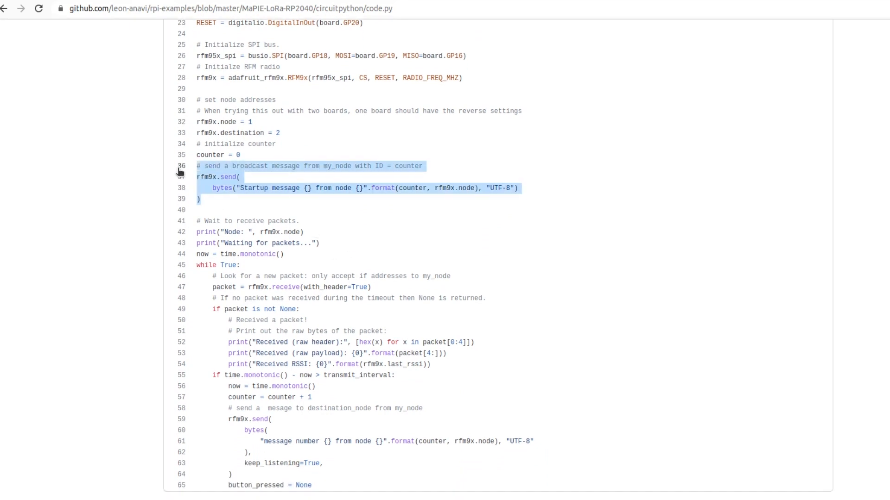
left_click(326, 250)
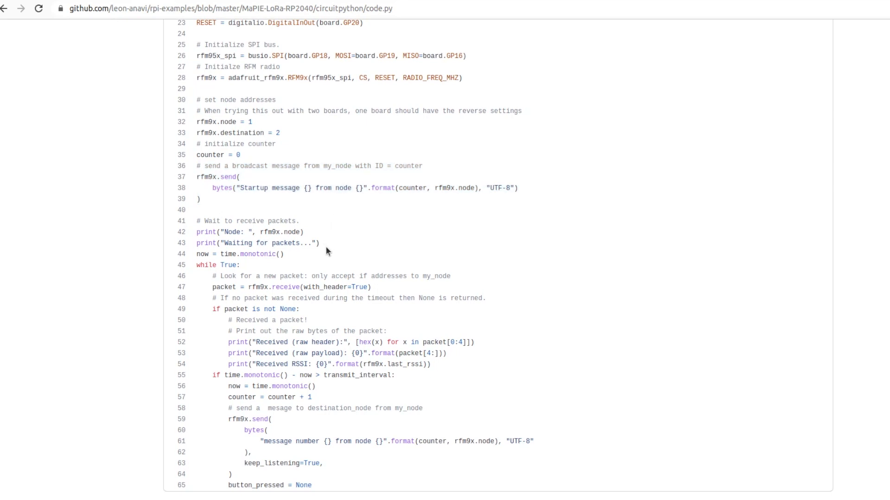
mouse_move(358, 259)
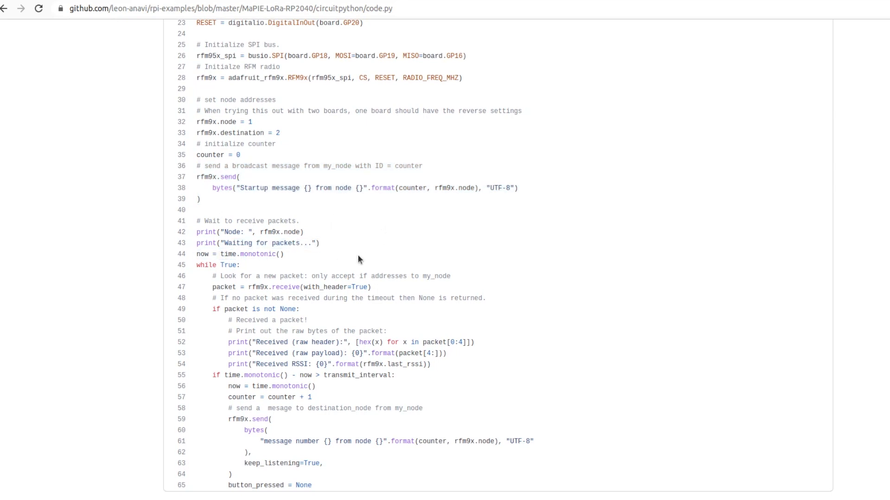
double_click(223, 286)
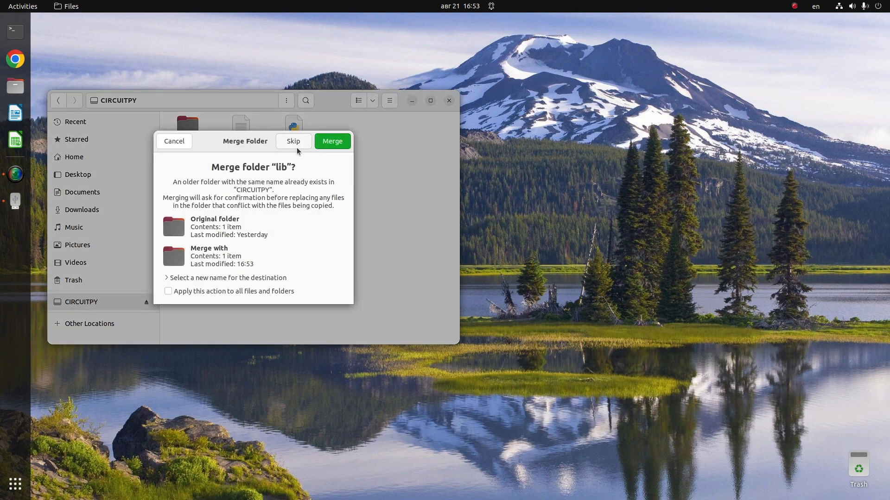
- Merge lib into CIRCUITPY, copy the UF2 to RPI-RP2, and replace the board's code.py
left_click(332, 141)
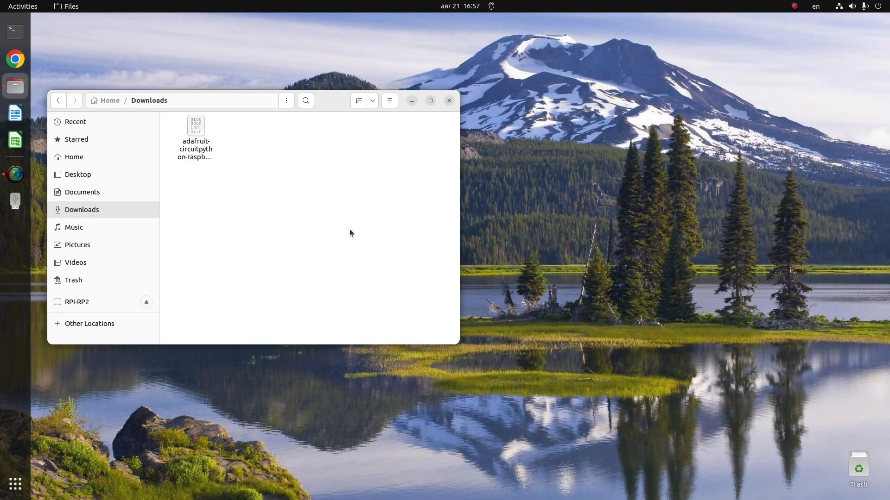
left_click(77, 301)
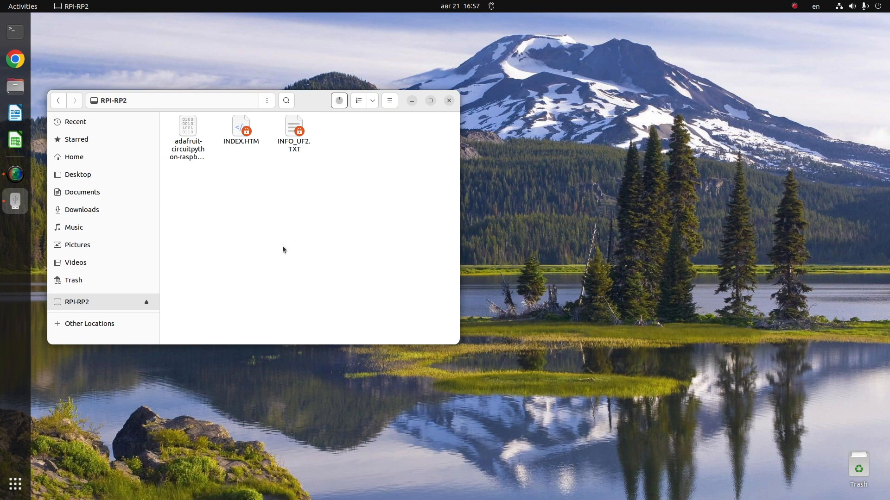
left_click(73, 157)
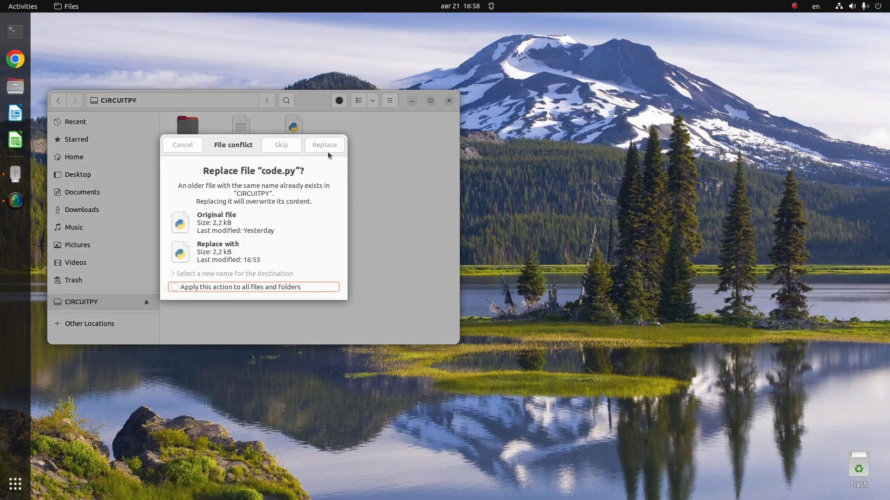
left_click(324, 144)
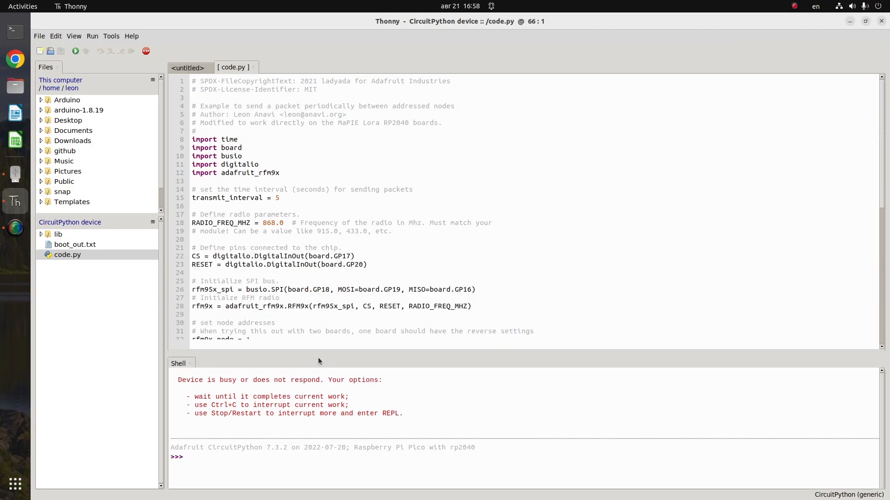
- Set rfm9x.node to 2 and rfm9x.destination to 1, save code.py, and run it
scroll("down", 3)
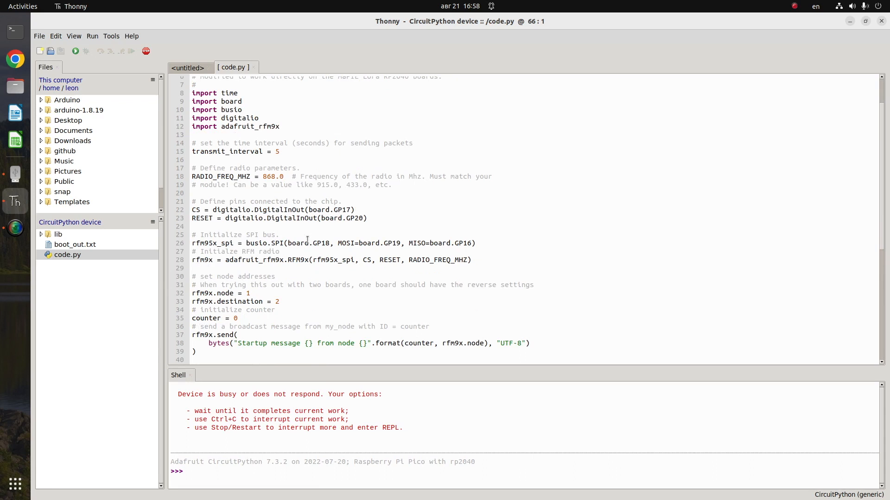
scroll("down", 3)
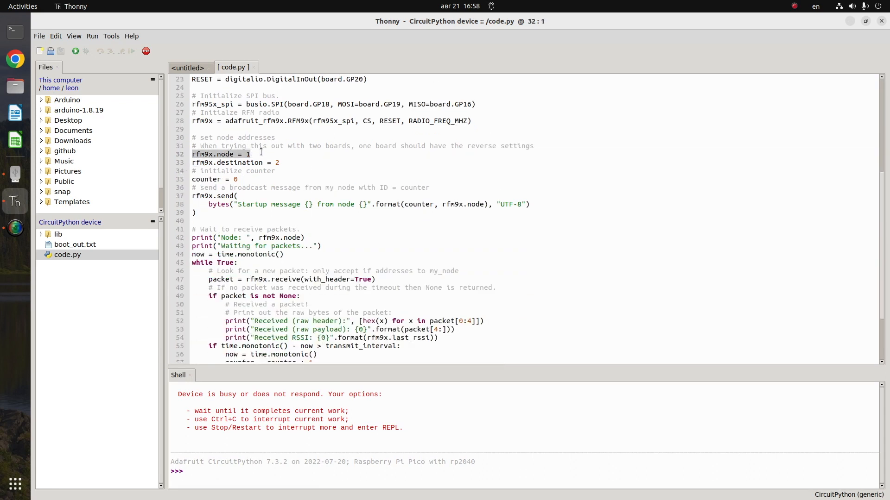
type("2")
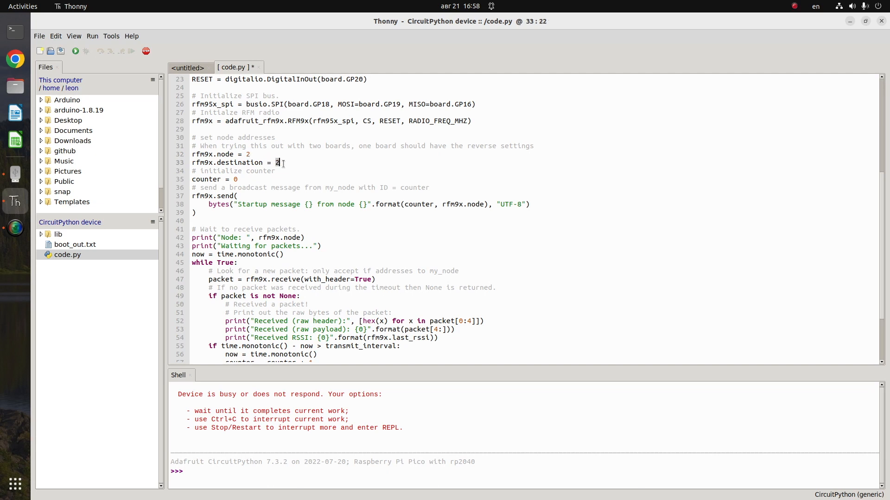
key("ctrl+s")
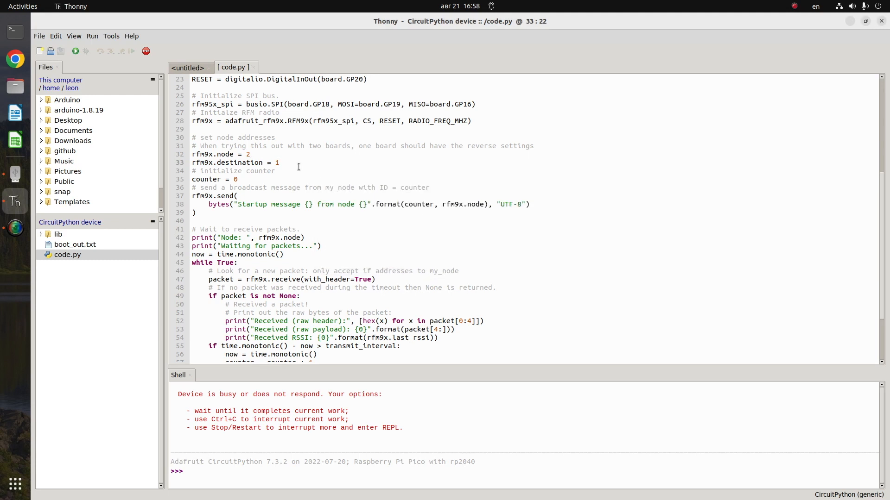
left_click(75, 51)
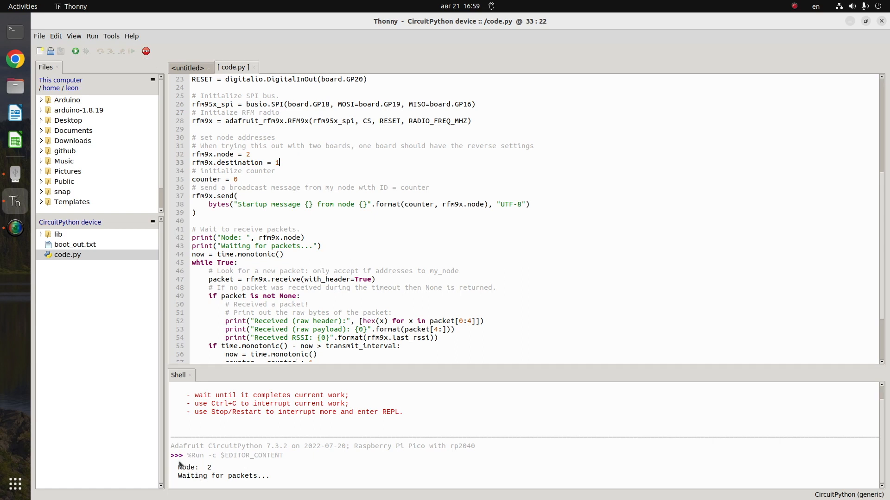
mouse_move(146, 51)
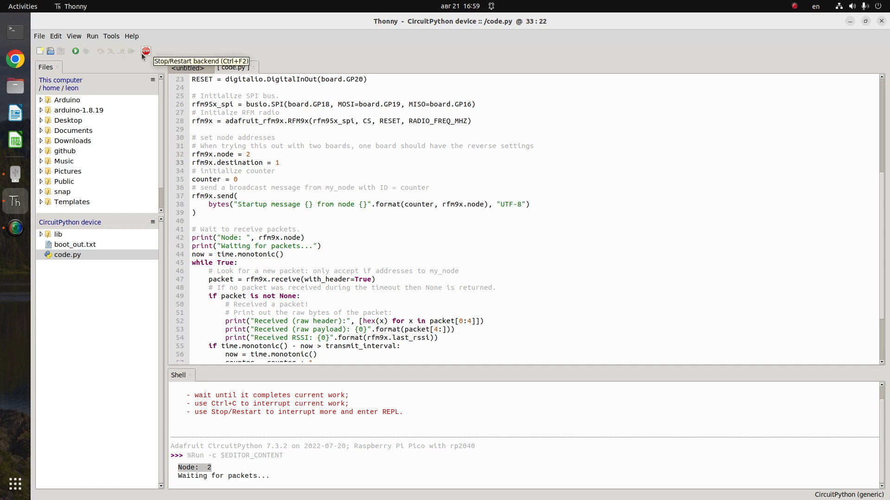